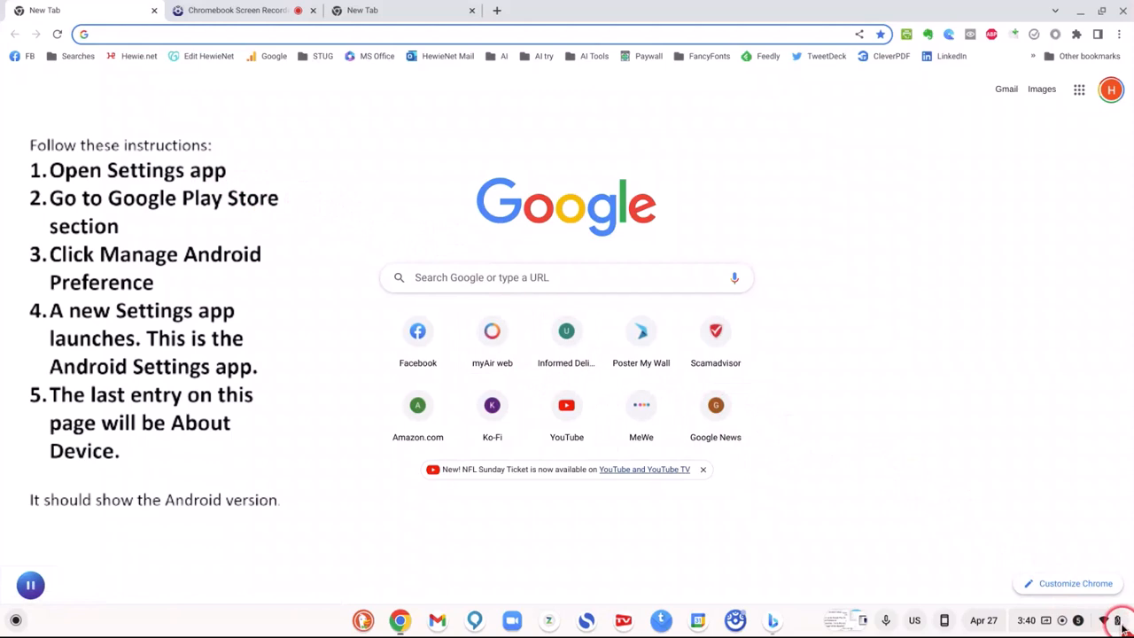
Search ChromeOS Settings for 'play store' and show the Google Play Store settings page
{"action": "left_click", "coordinate": [1118, 619]}
{"action": "type", "text": "play store"}
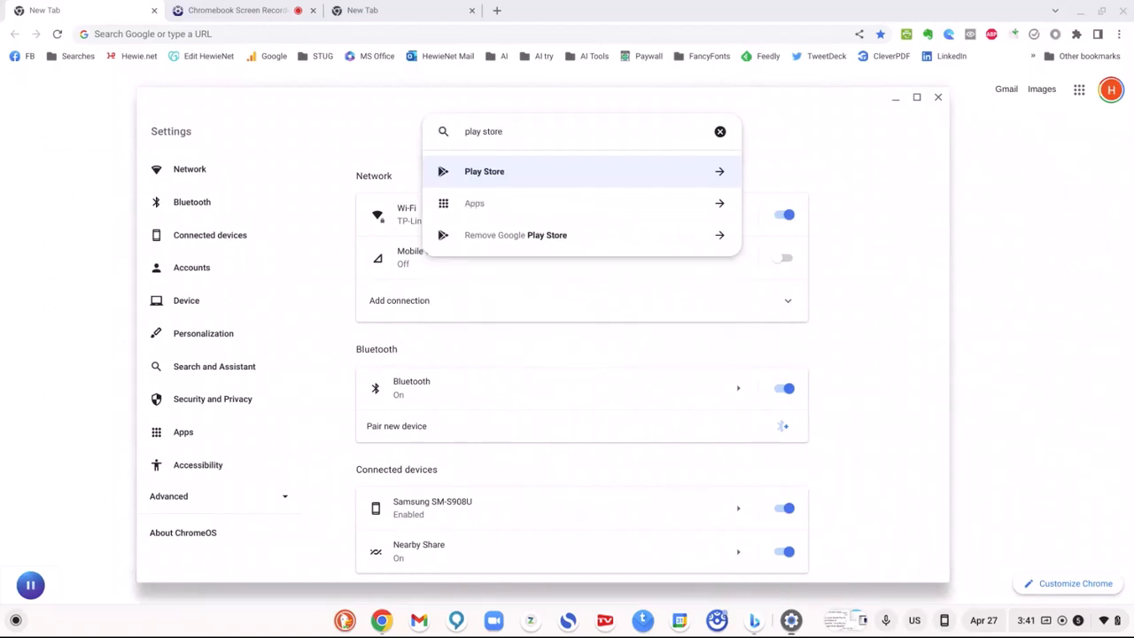
{"action": "left_click", "coordinate": [485, 171]}
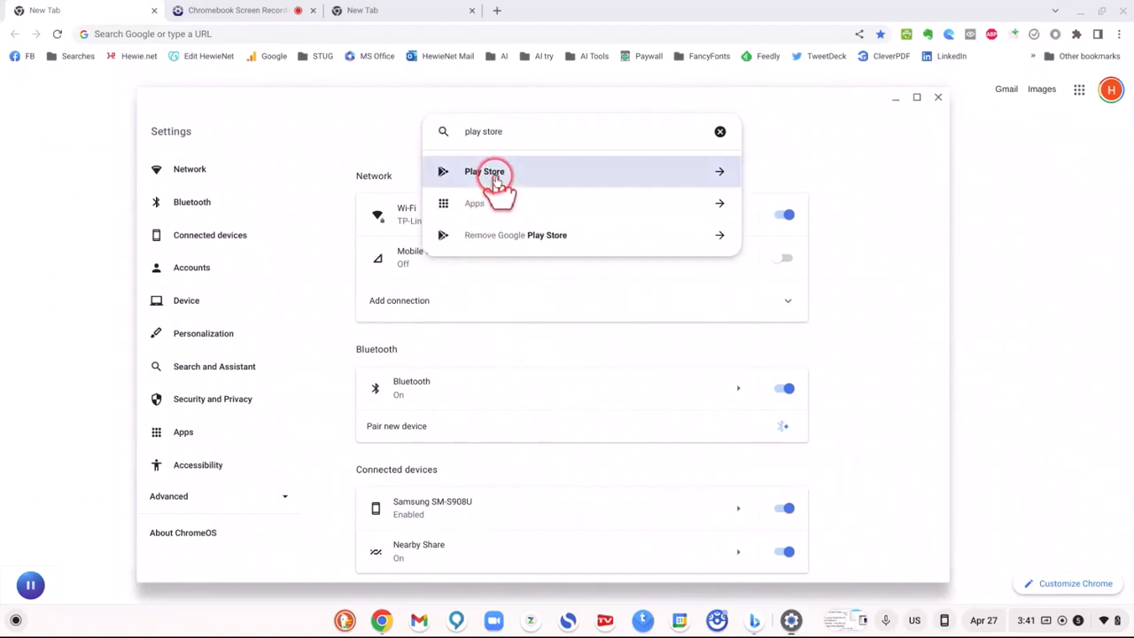
{"action": "left_click", "coordinate": [484, 171]}
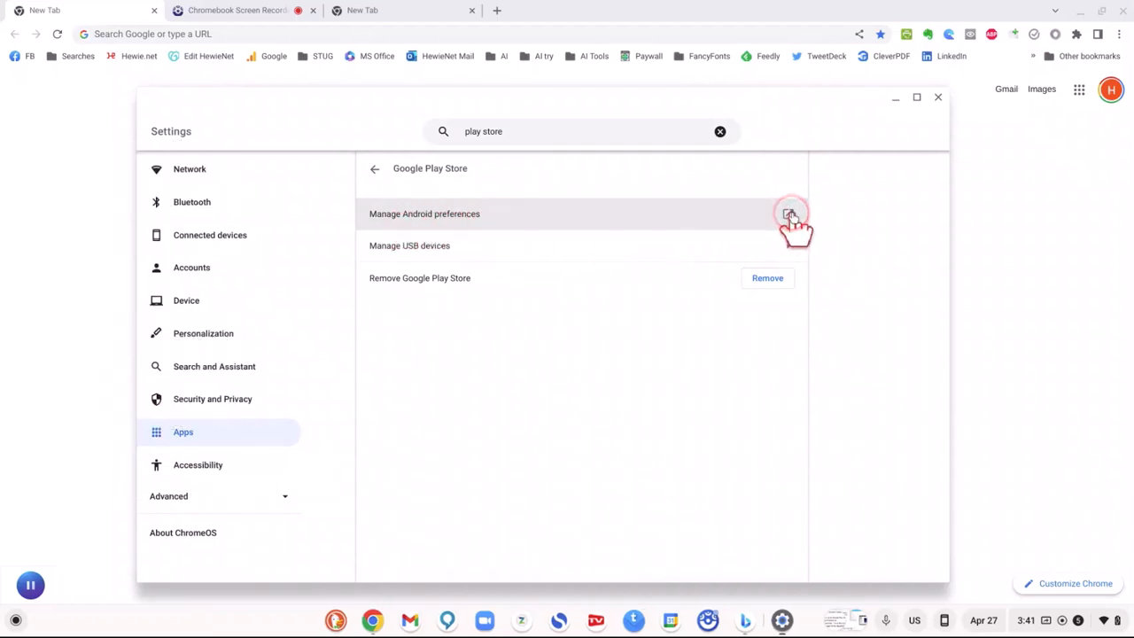
From Manage Android preferences, show the About device page listing Android version 11
{"action": "left_click", "coordinate": [788, 213]}
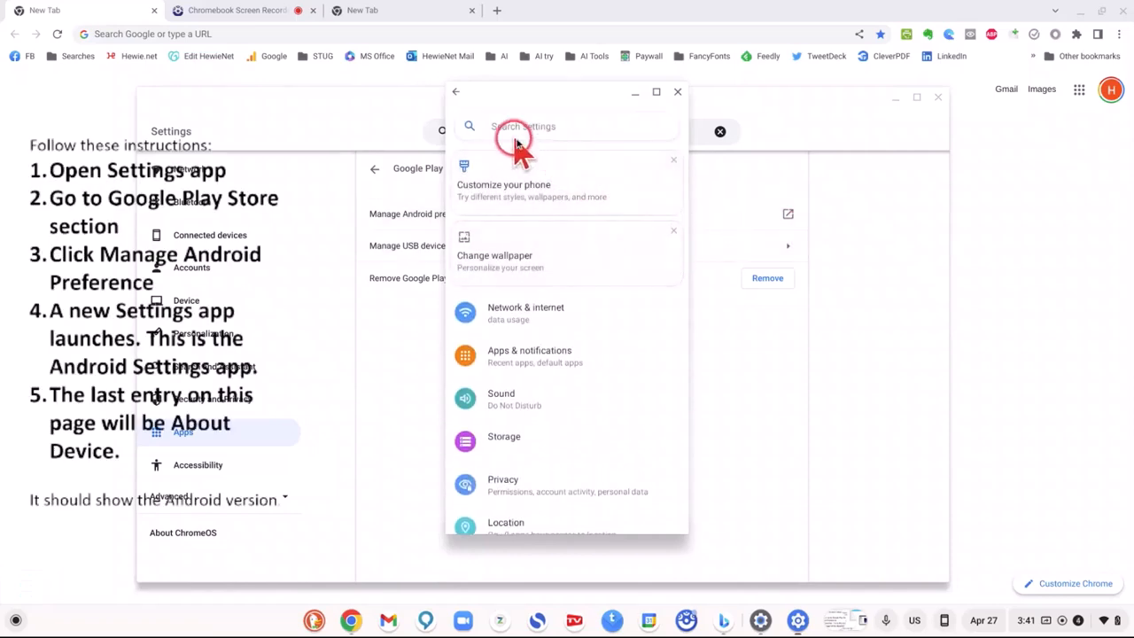
{"action": "scroll", "scroll_direction": "down", "scroll_amount": 3}
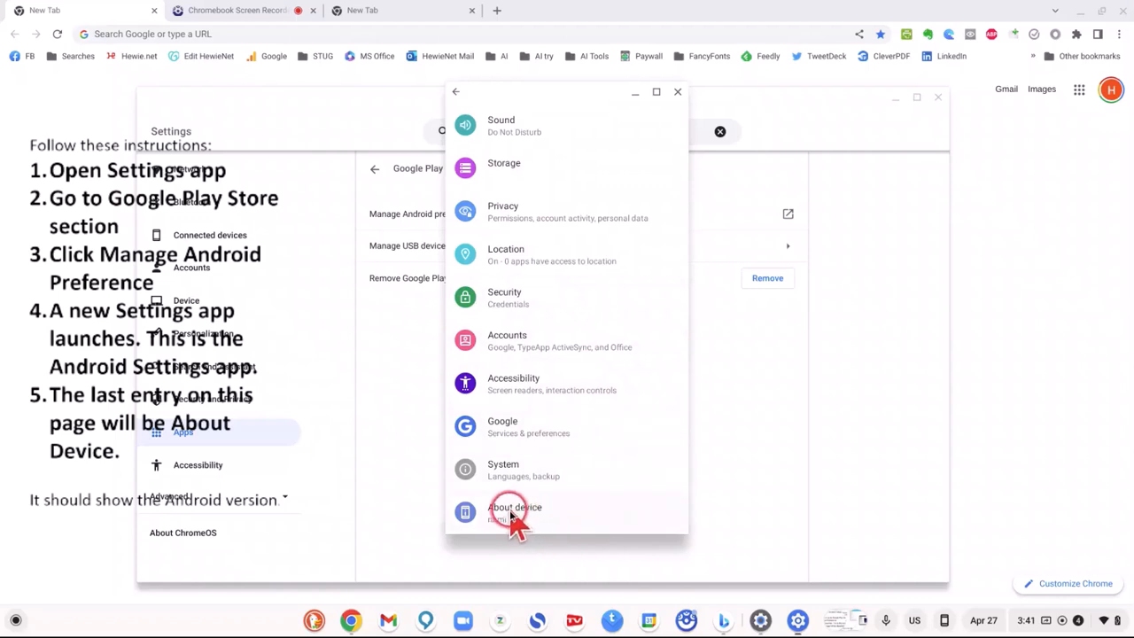
{"action": "left_click", "coordinate": [515, 512]}
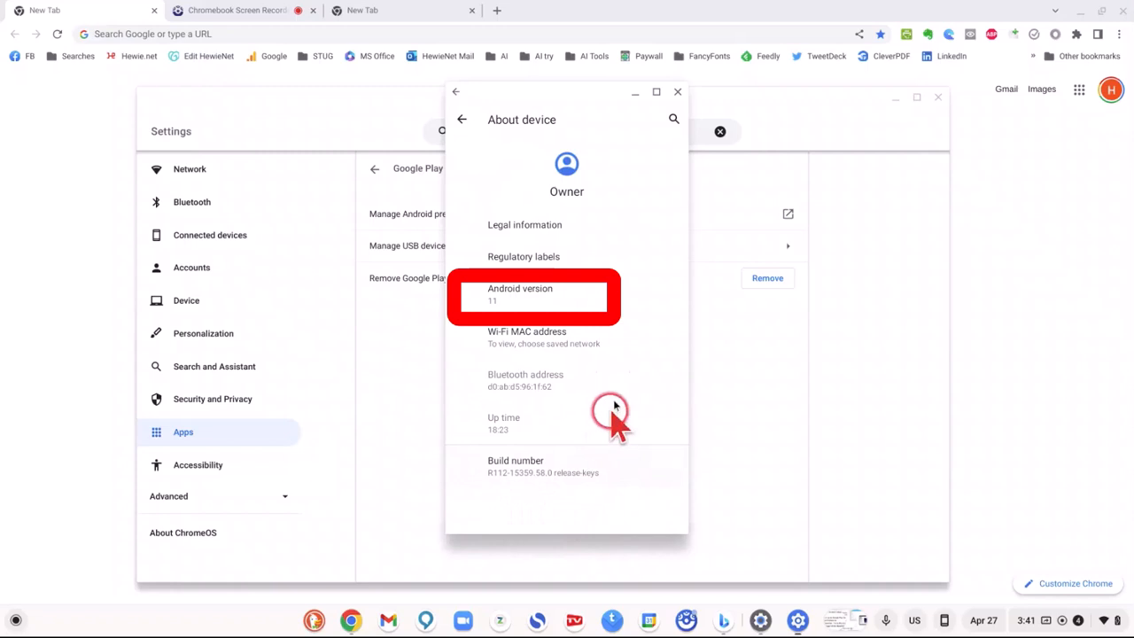
{"action": "mouse_move", "coordinate": [537, 246]}
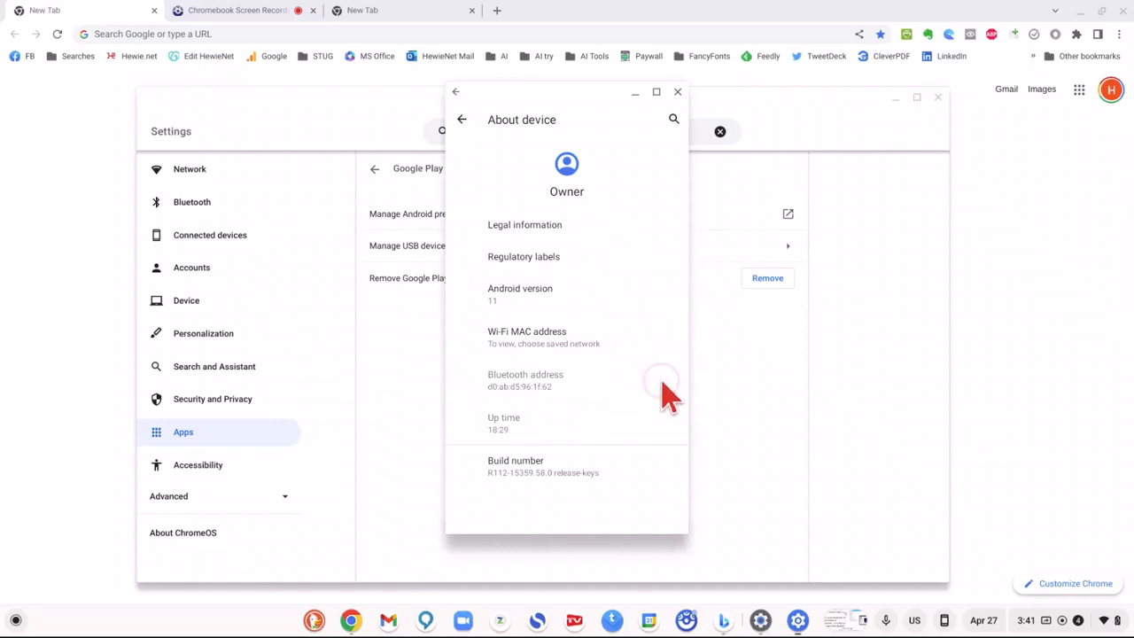
{"action": "left_click", "coordinate": [520, 293]}
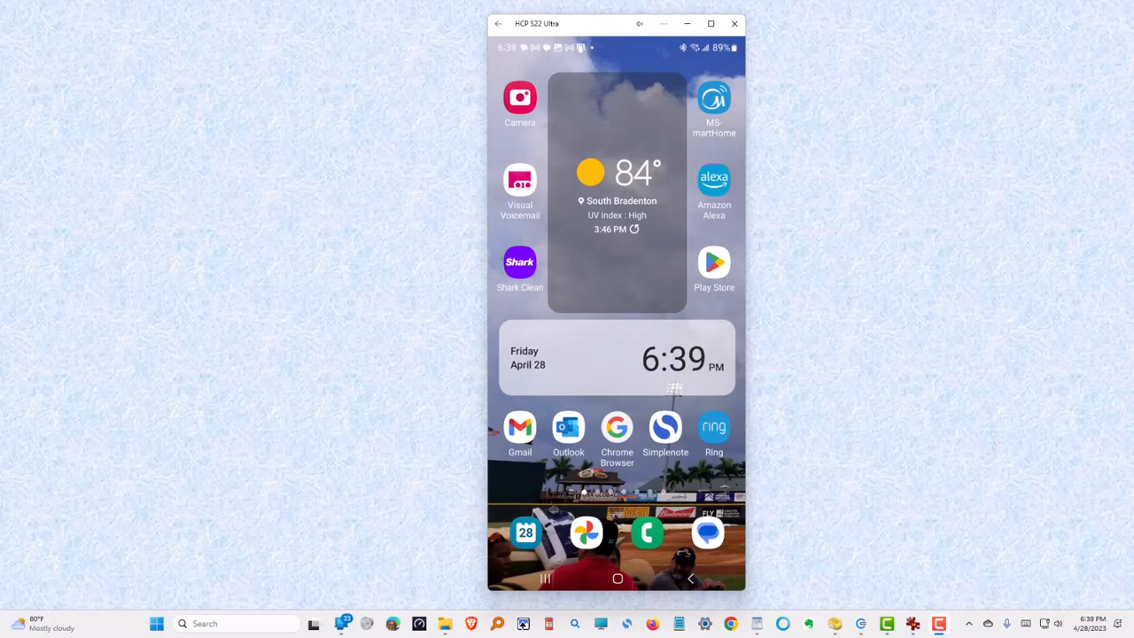
{"action": "mouse_move", "coordinate": [1072, 361]}
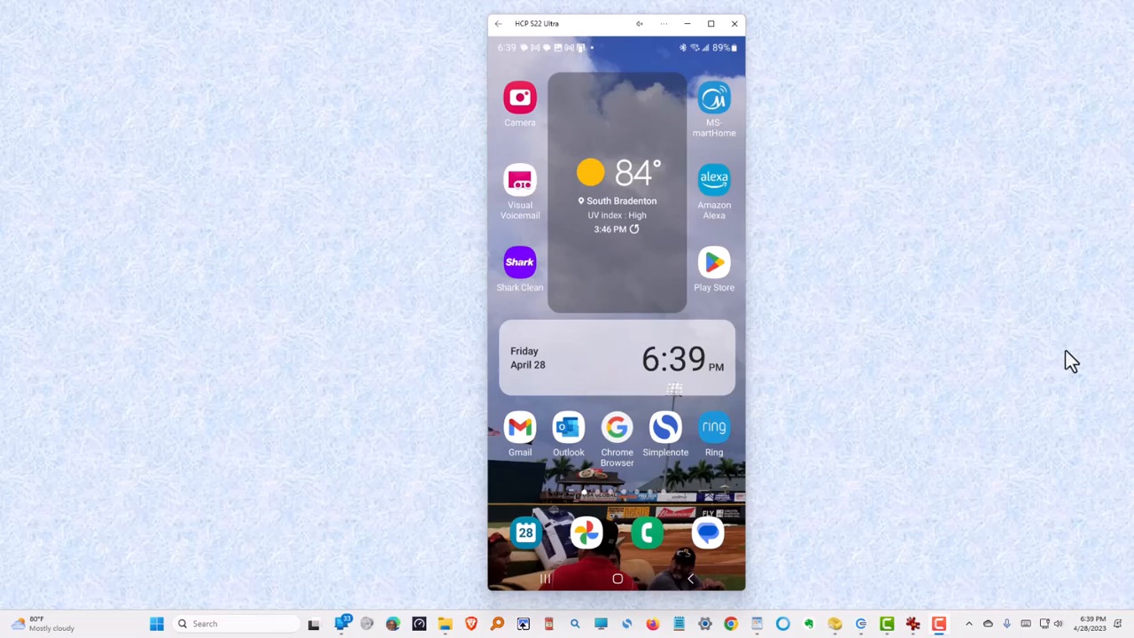
{"action": "mouse_move", "coordinate": [1008, 347]}
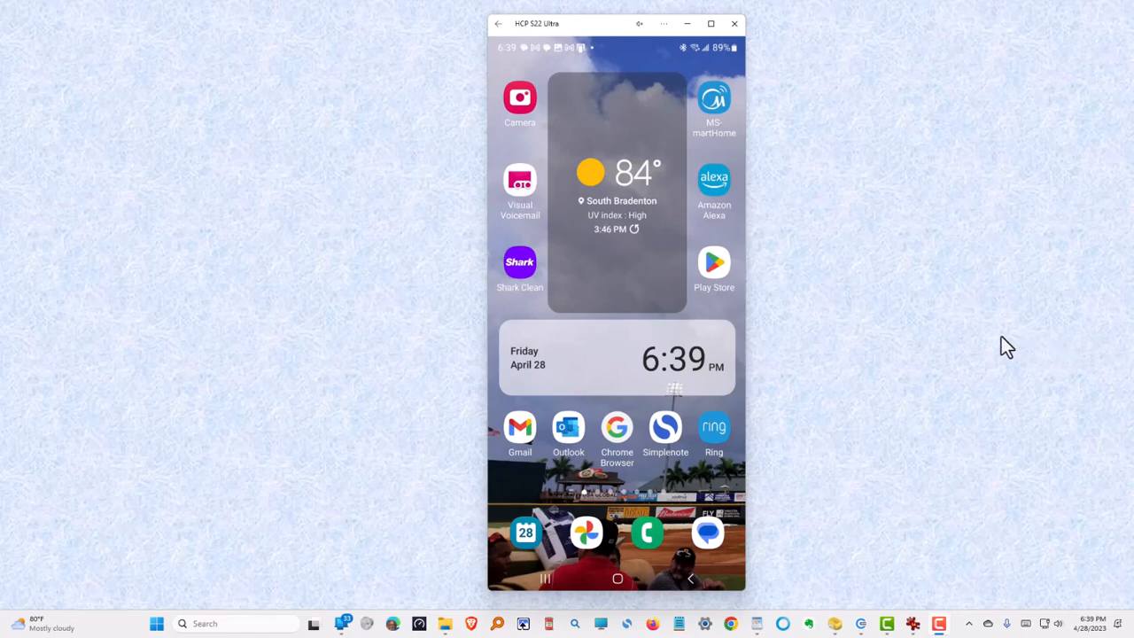
{"action": "mouse_move", "coordinate": [919, 339]}
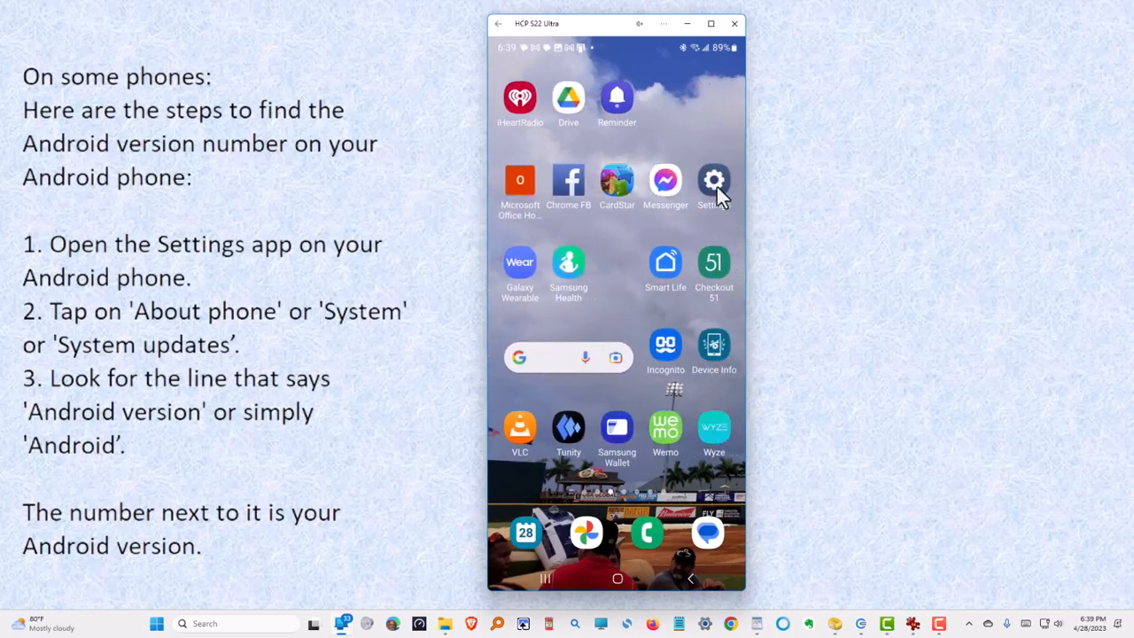
Launch the Settings app on the mirrored Samsung phone
{"action": "left_click", "coordinate": [714, 181]}
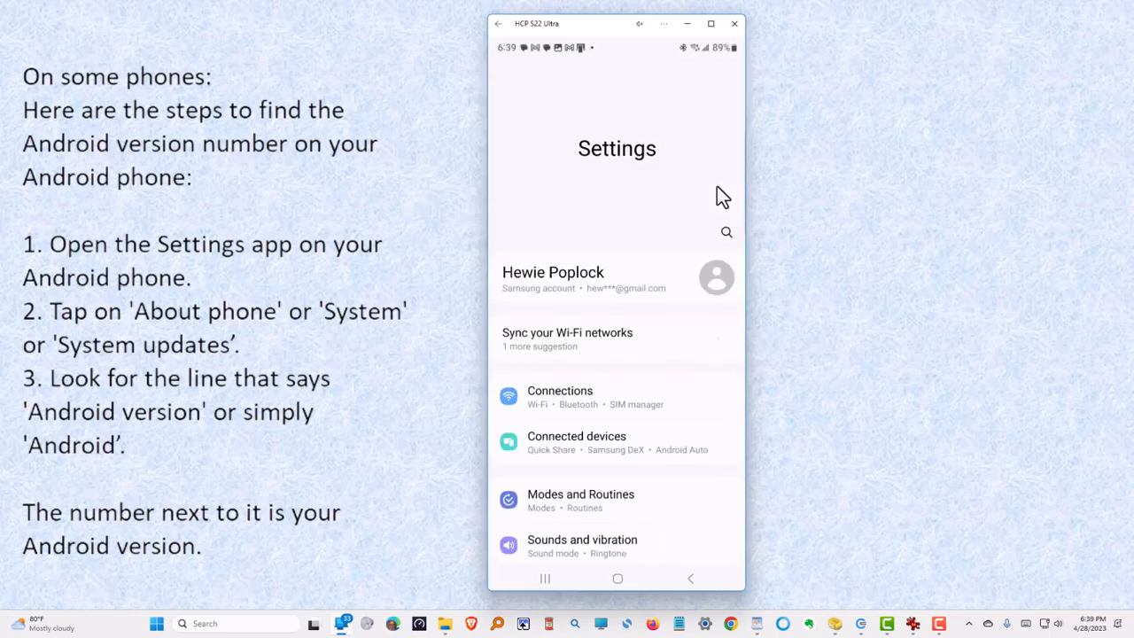
{"action": "mouse_move", "coordinate": [942, 238]}
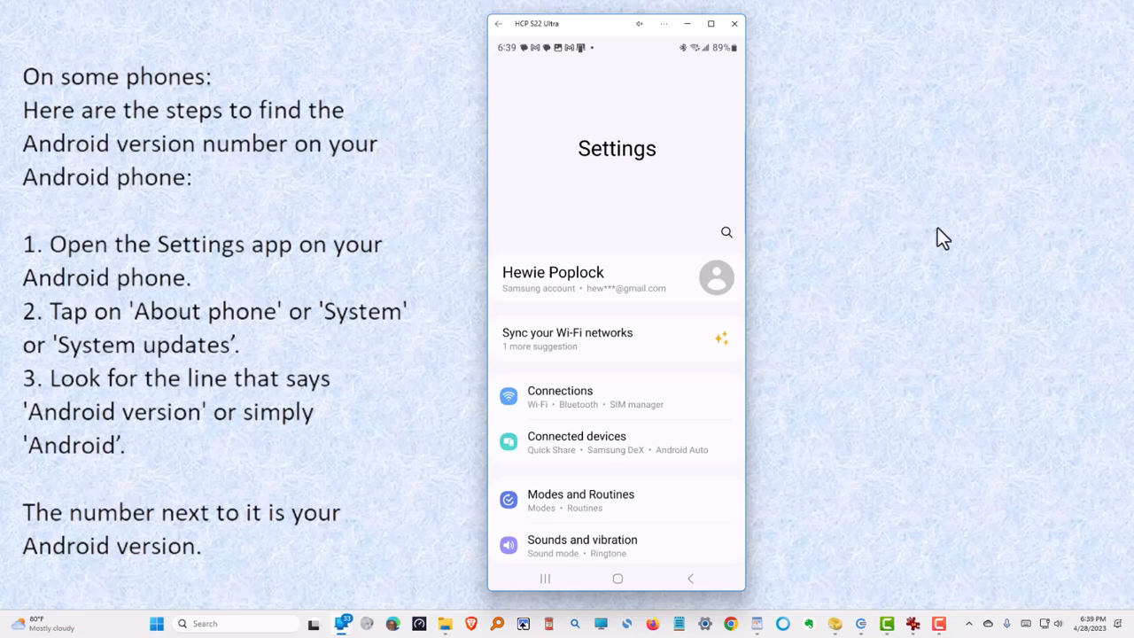
{"action": "mouse_move", "coordinate": [1064, 342]}
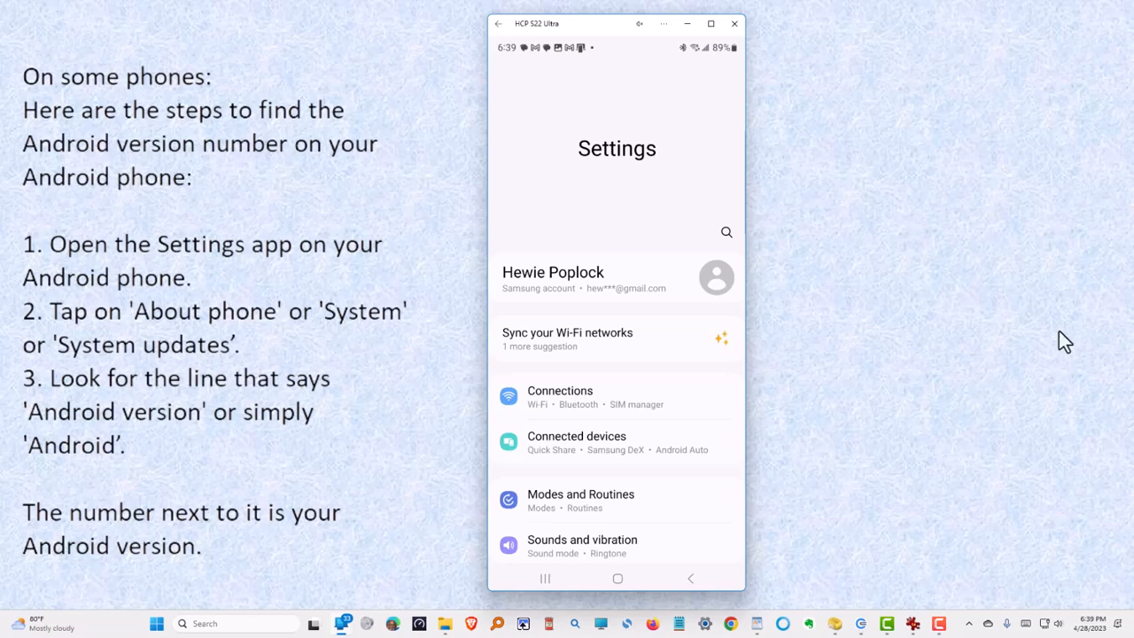
{"action": "mouse_move", "coordinate": [647, 378]}
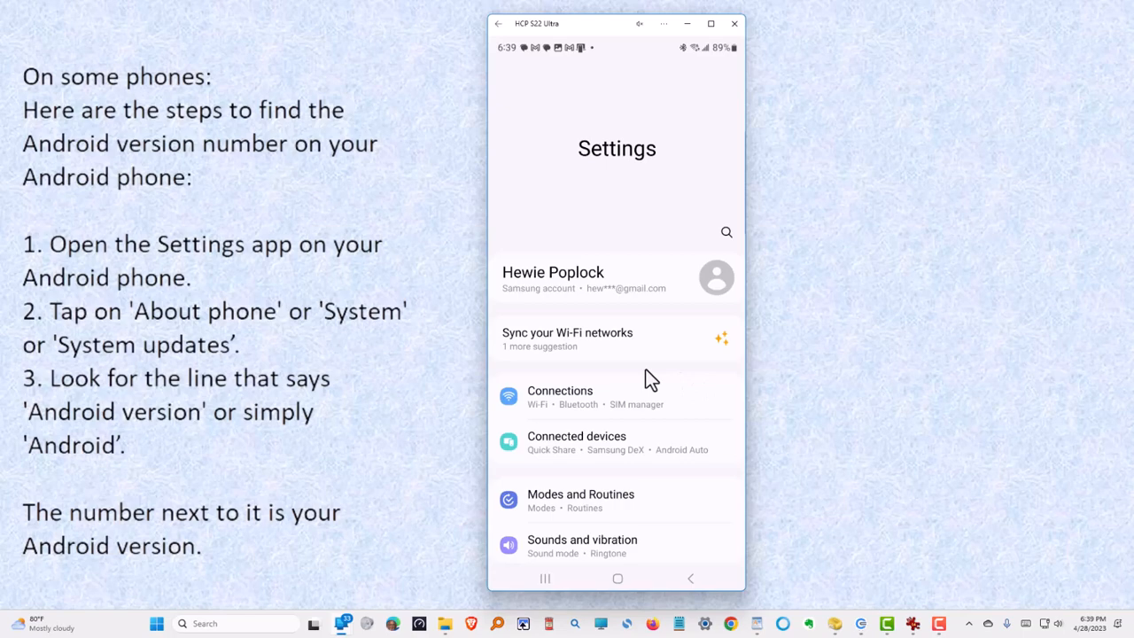
Show About phone > Software information (One UI 5.1, Android 13), then return to the home screen
{"action": "scroll", "scroll_direction": "down", "scroll_amount": 3}
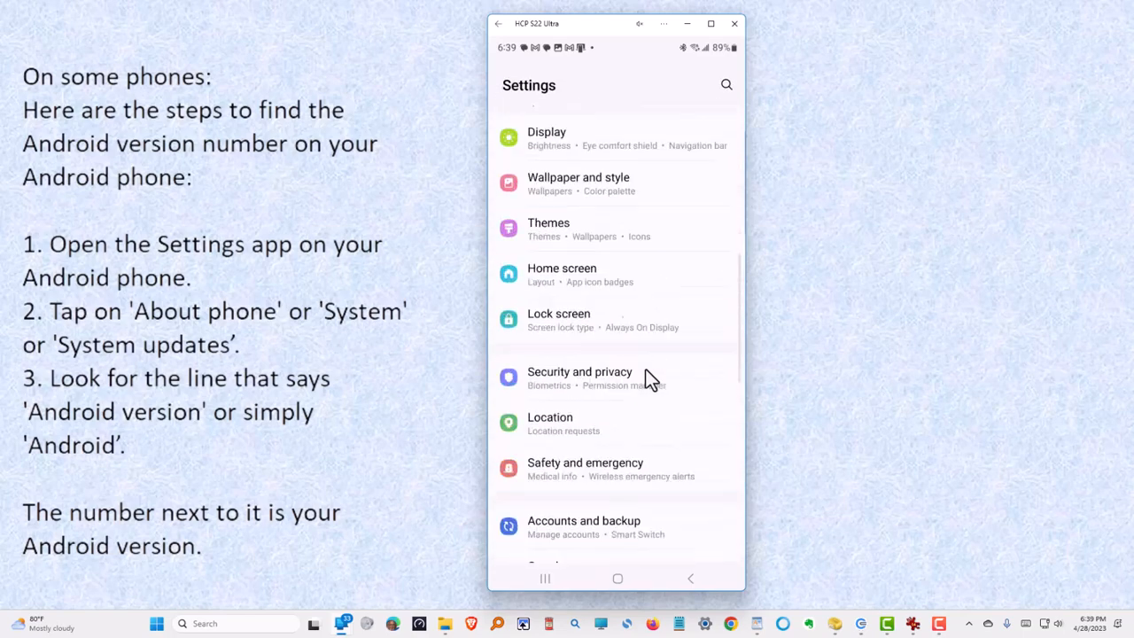
{"action": "scroll", "scroll_direction": "down", "scroll_amount": 3}
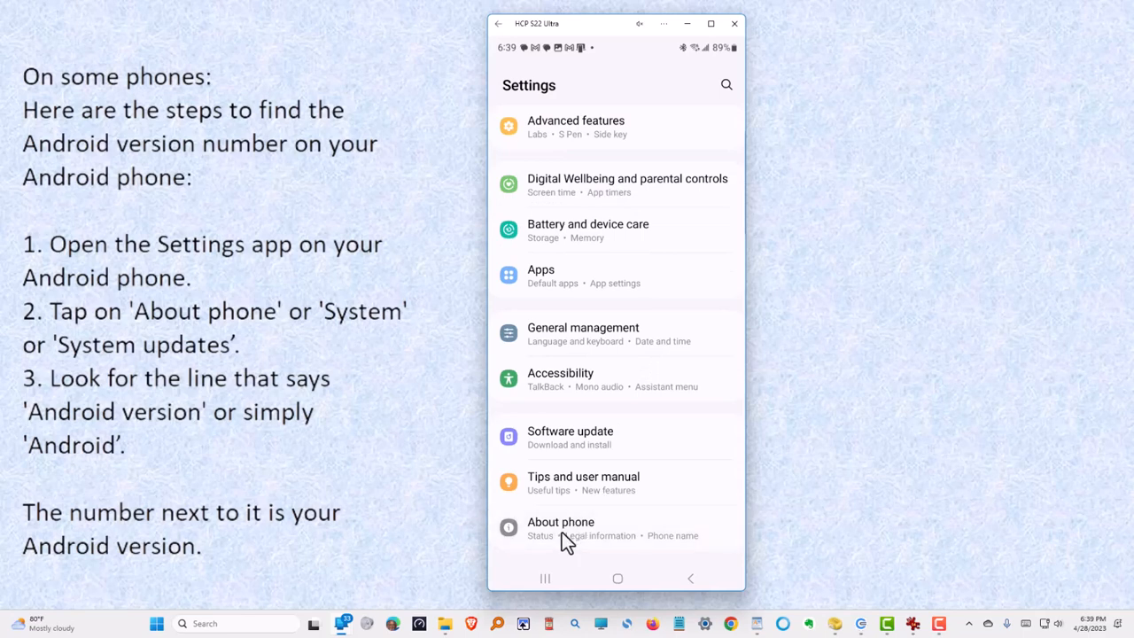
{"action": "left_click", "coordinate": [561, 528]}
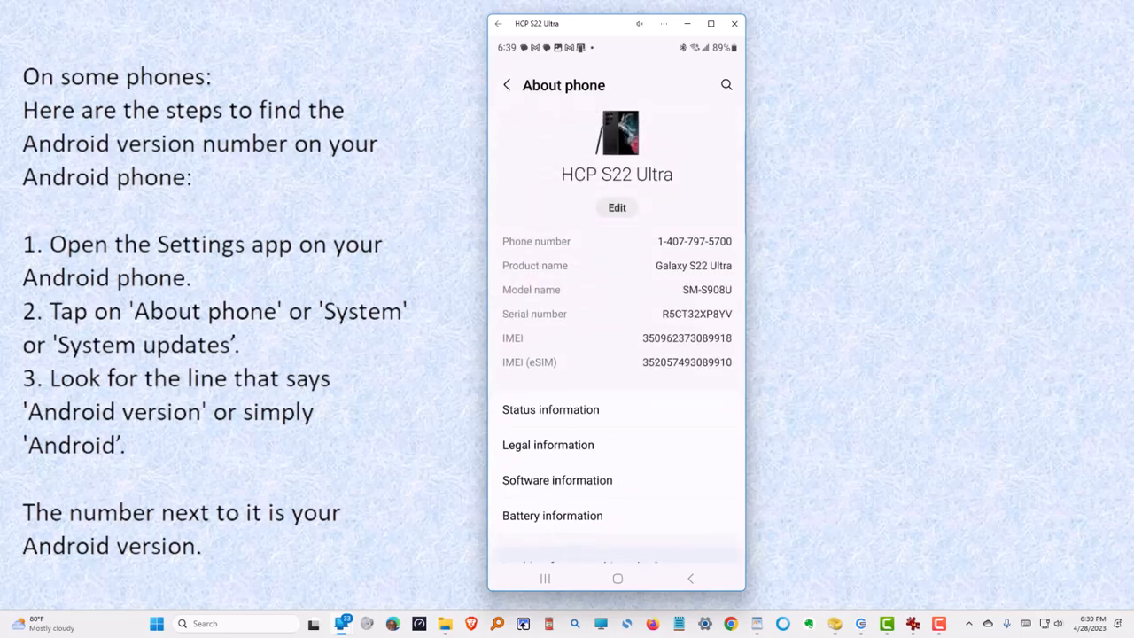
{"action": "scroll", "scroll_direction": "down", "scroll_amount": 3}
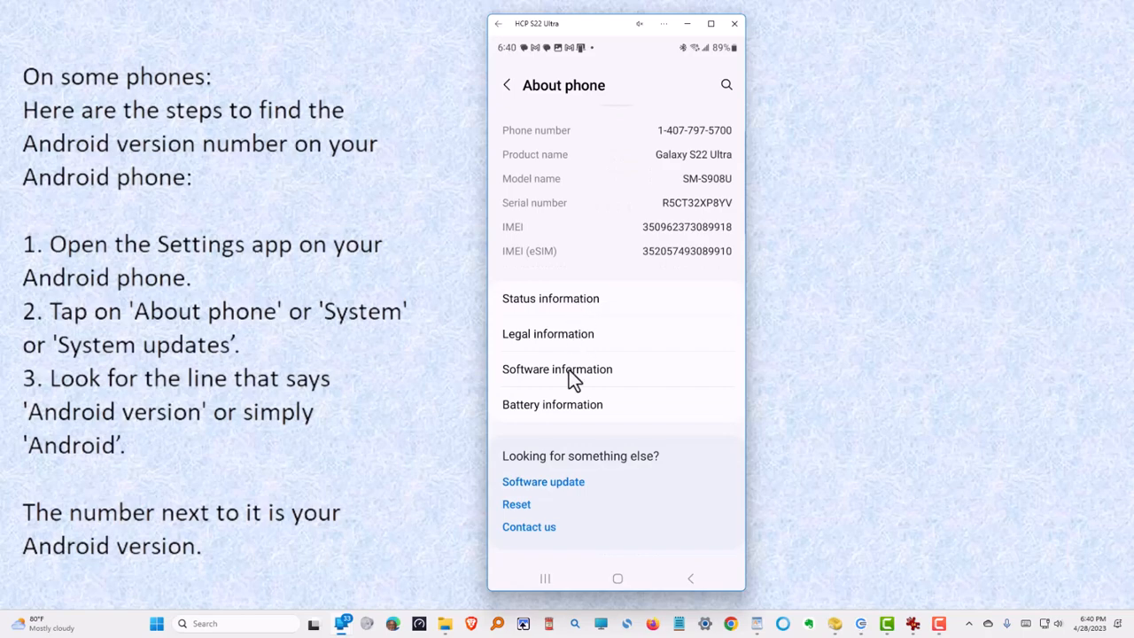
{"action": "left_click", "coordinate": [556, 369]}
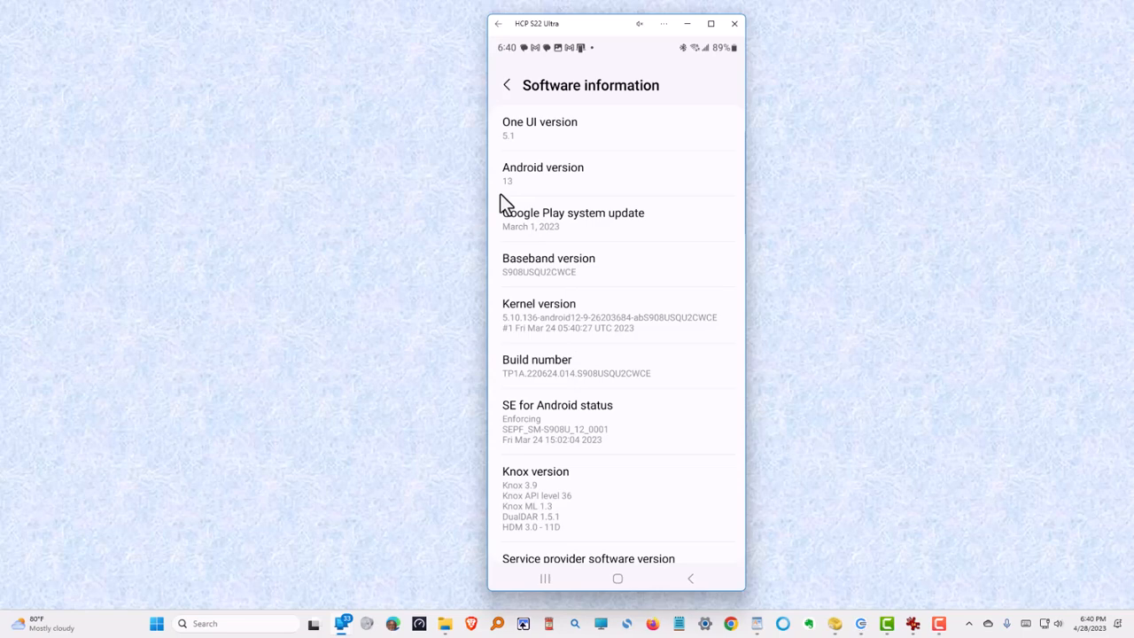
{"action": "mouse_move", "coordinate": [602, 210]}
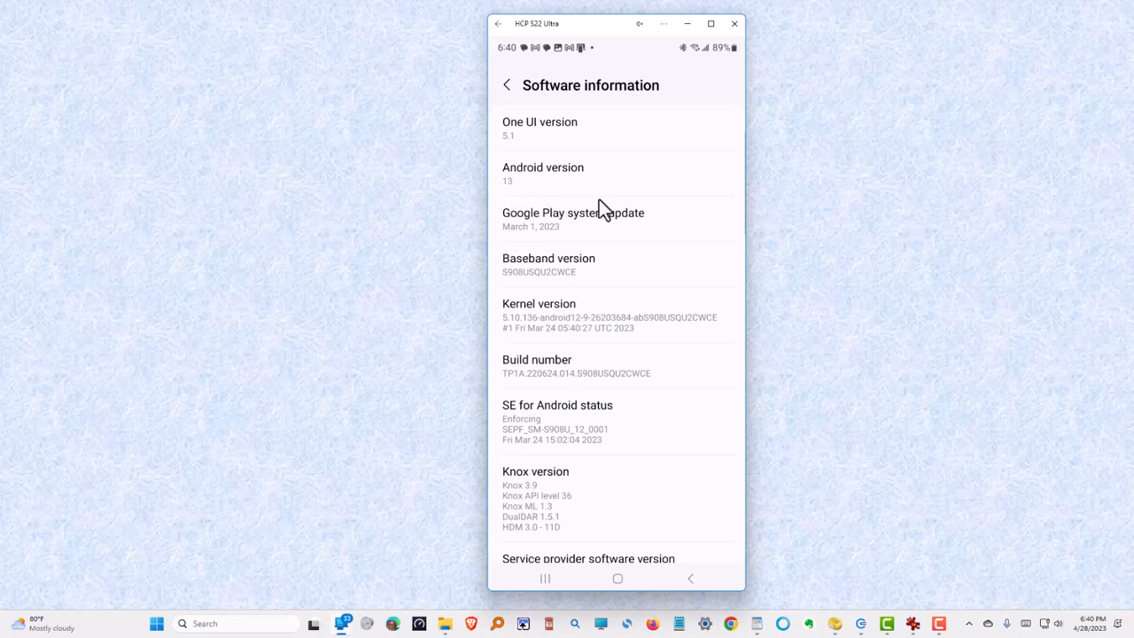
{"action": "mouse_move", "coordinate": [656, 196]}
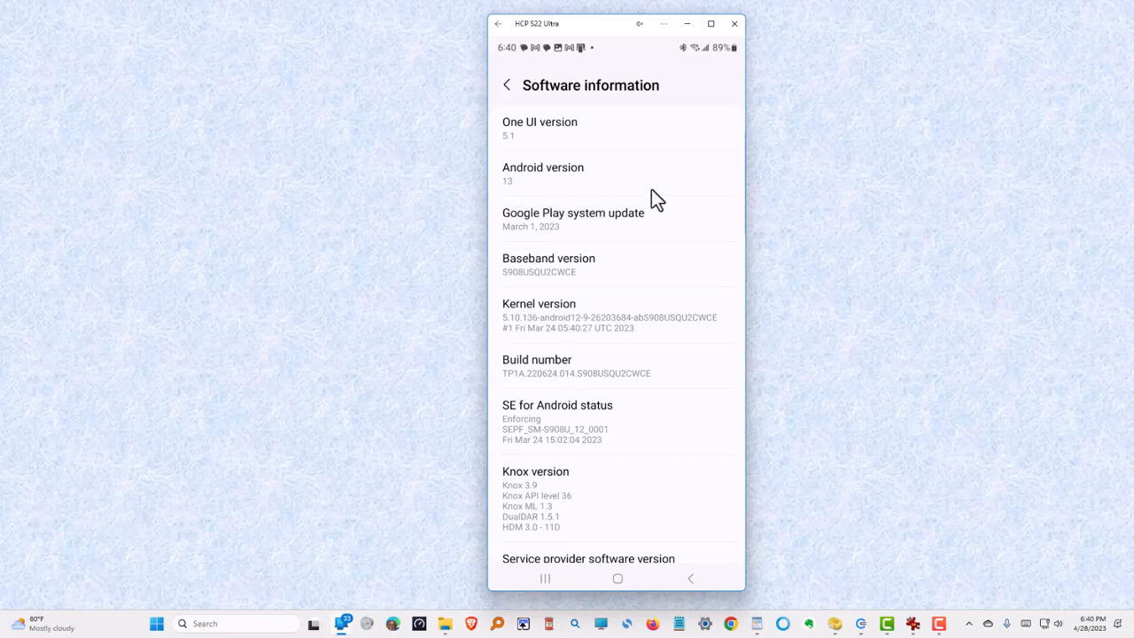
{"action": "left_click", "coordinate": [617, 579]}
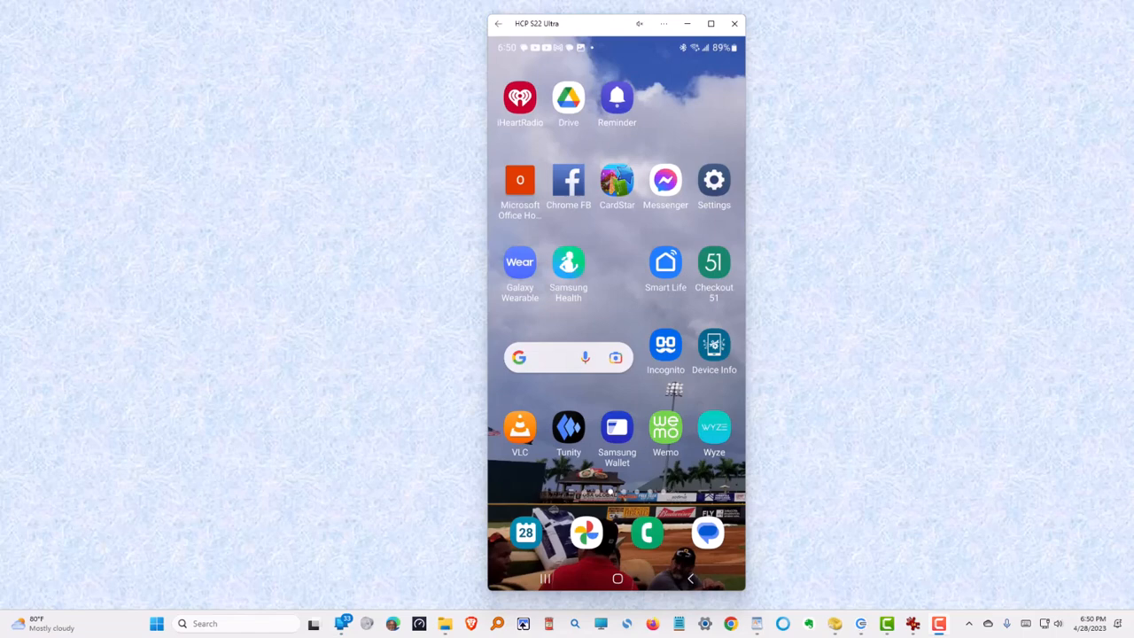
{"action": "mouse_move", "coordinate": [1004, 463]}
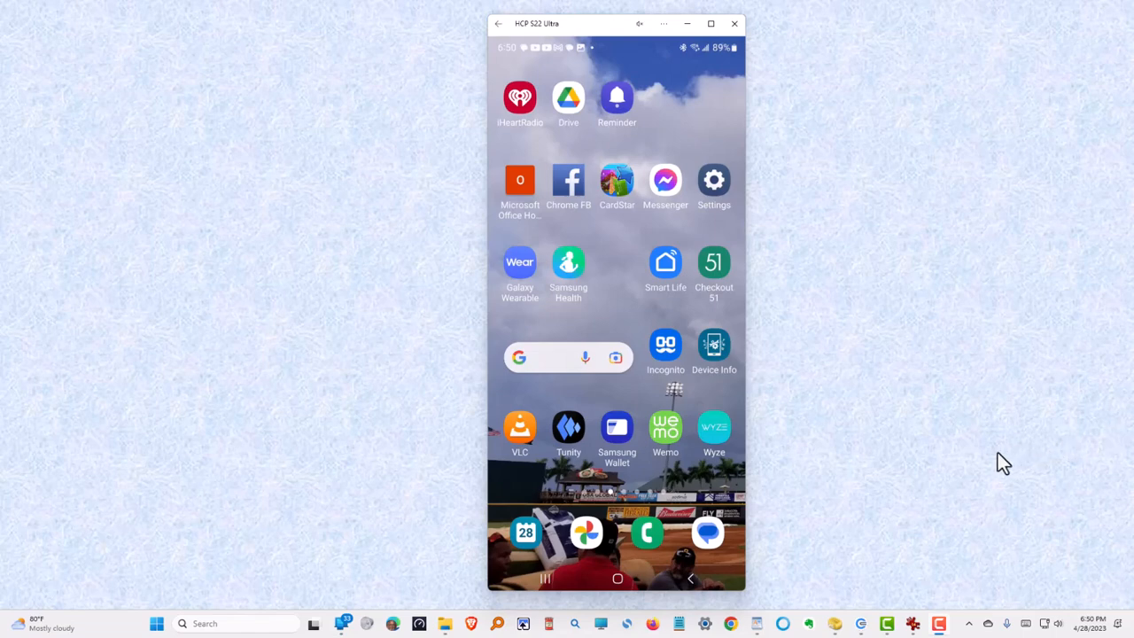
{"action": "mouse_move", "coordinate": [729, 370]}
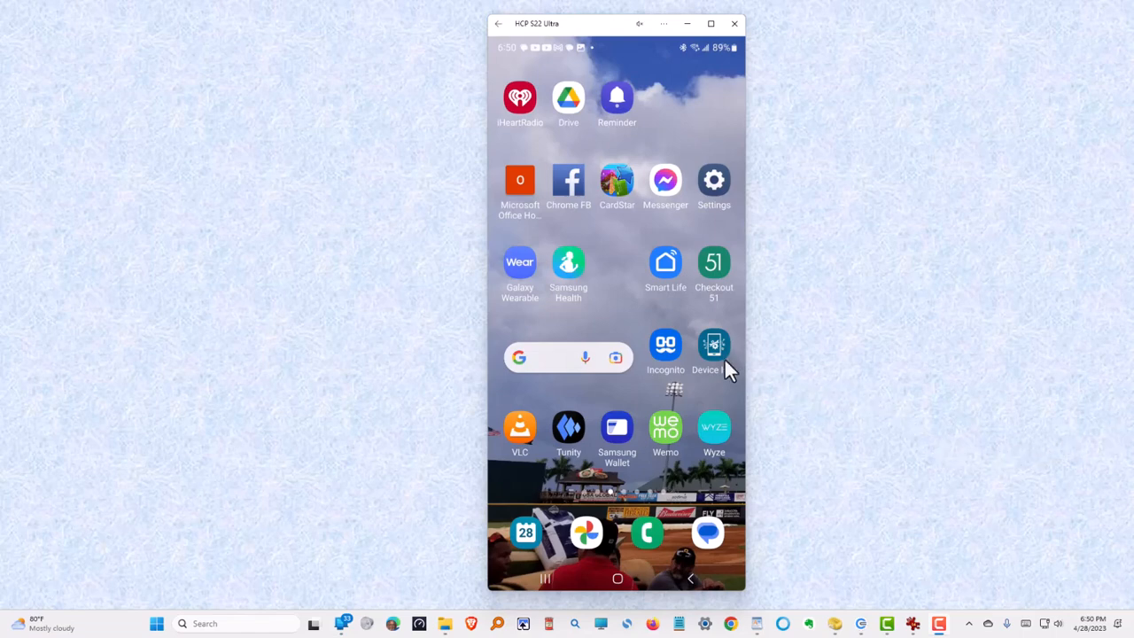
{"action": "mouse_move", "coordinate": [717, 354]}
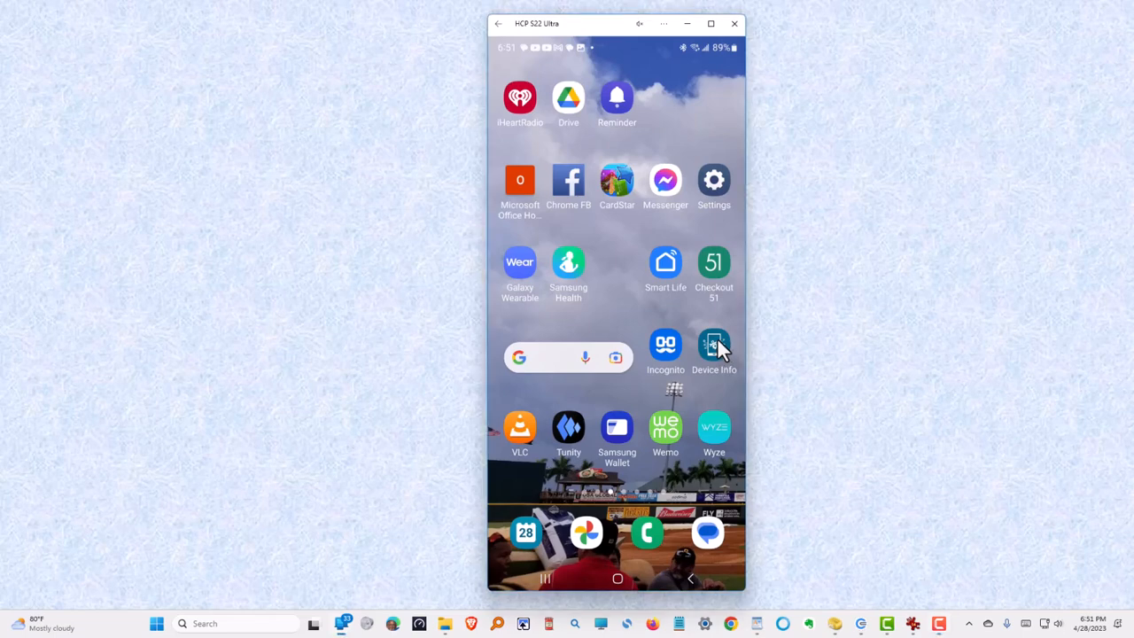
Launch the Device Info app to its dashboard on the mirrored phone
{"action": "left_click", "coordinate": [713, 346]}
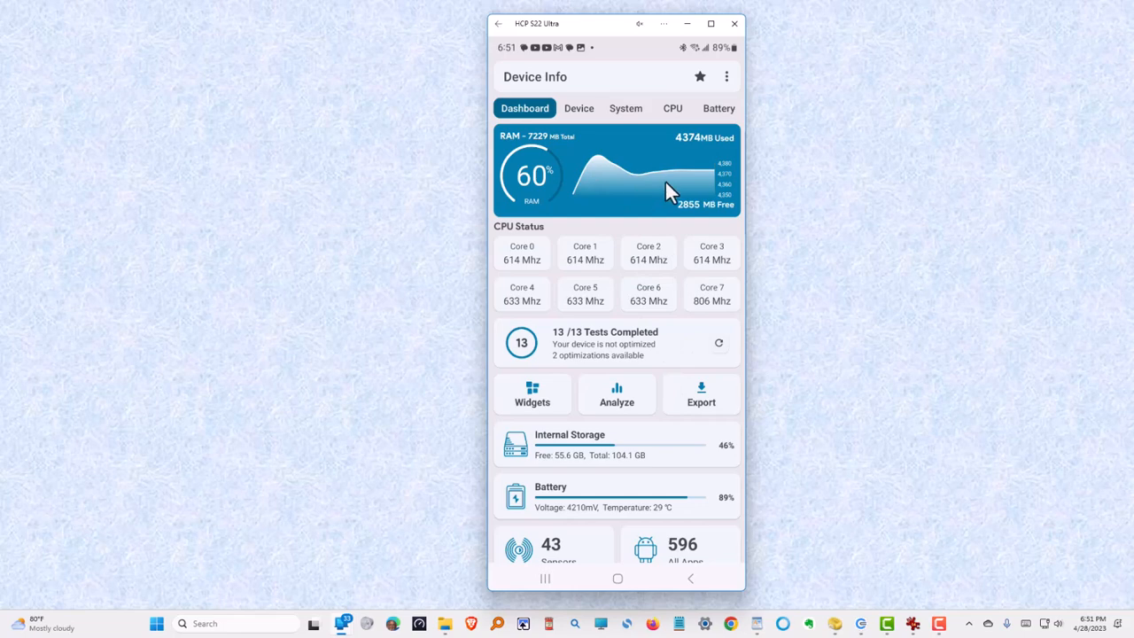
{"action": "mouse_move", "coordinate": [640, 118]}
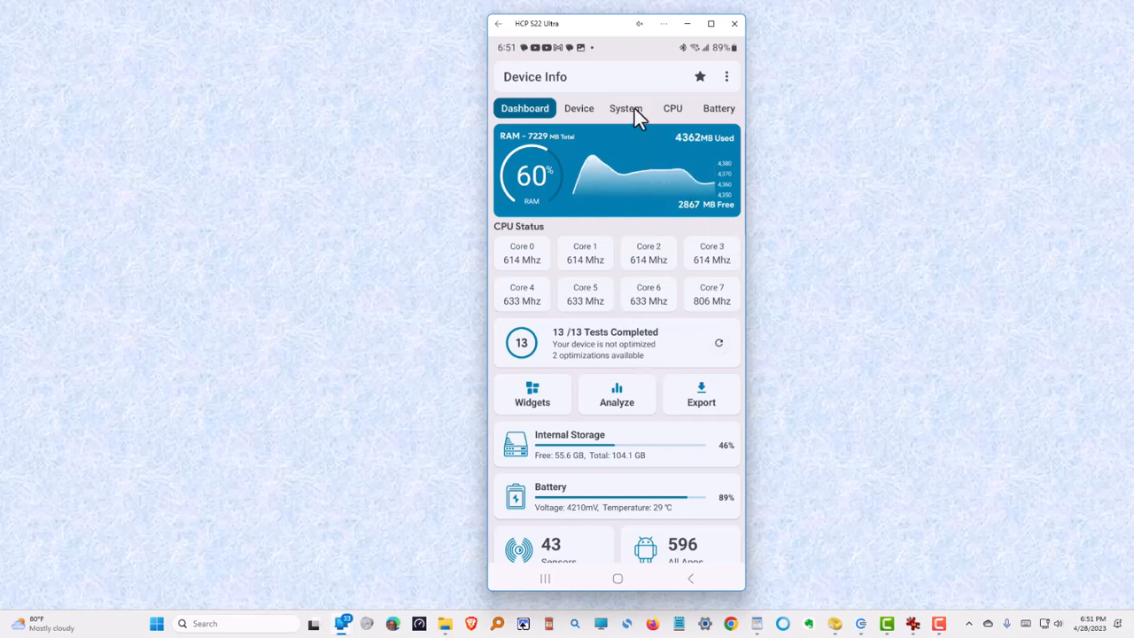
Show Device Info's System details: Android 13, API level 33
{"action": "left_click", "coordinate": [626, 108]}
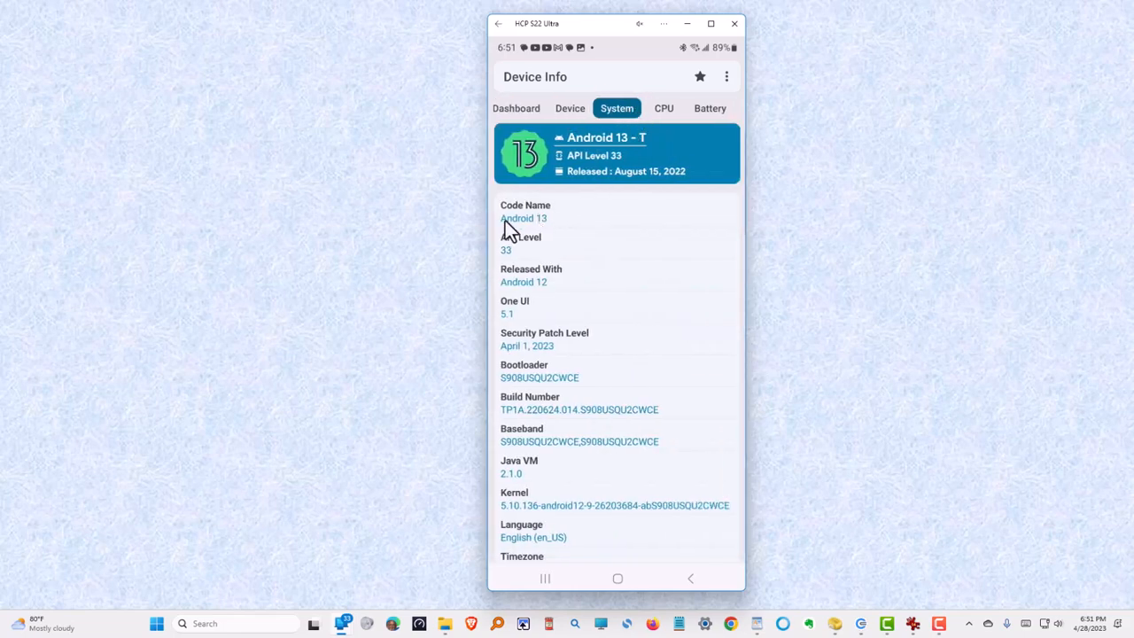
{"action": "mouse_move", "coordinate": [594, 155]}
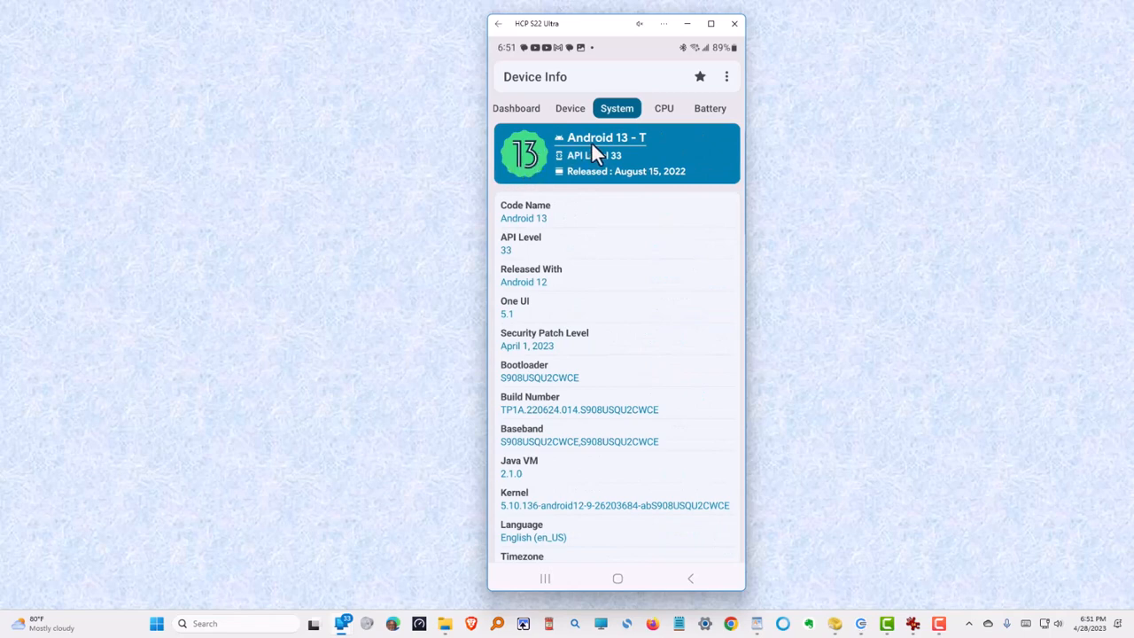
{"action": "mouse_move", "coordinate": [595, 176]}
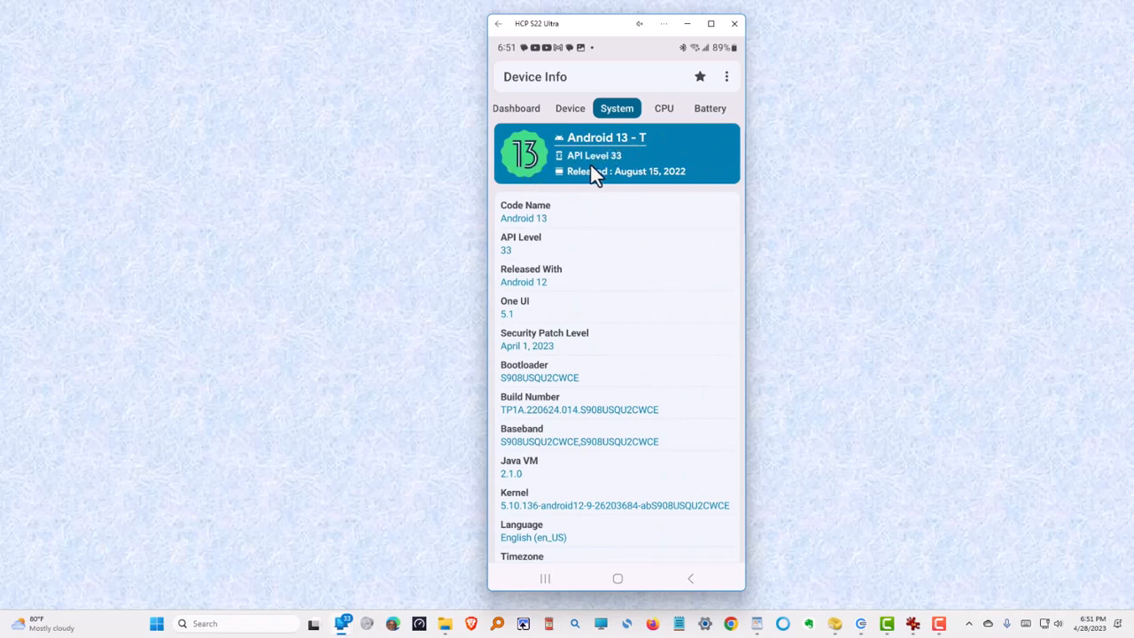
{"action": "mouse_move", "coordinate": [614, 186]}
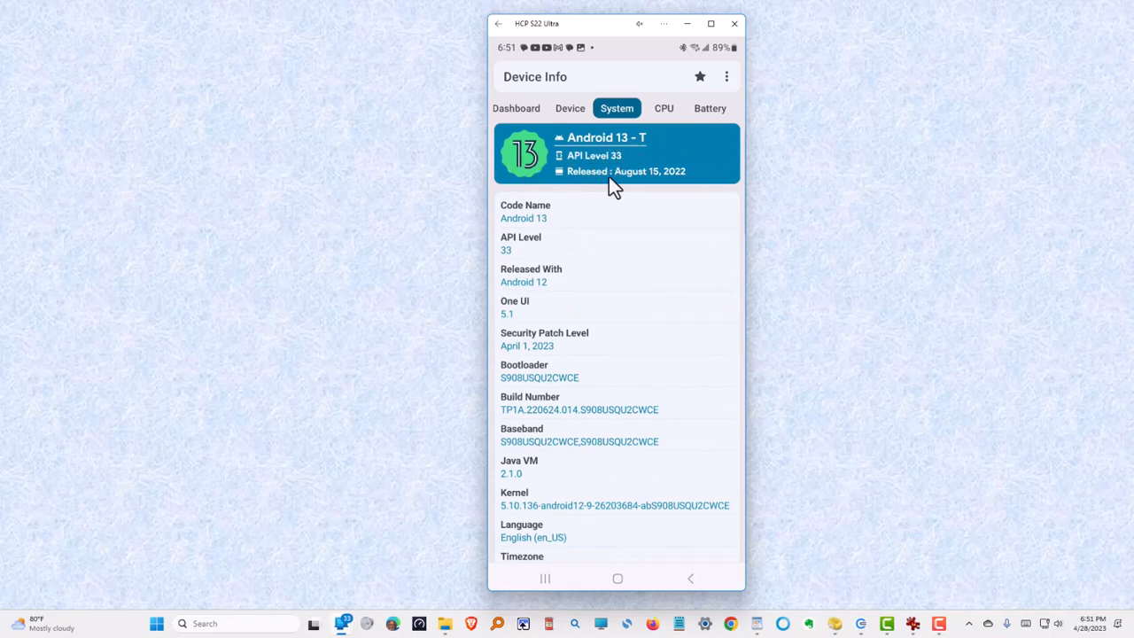
{"action": "mouse_move", "coordinate": [682, 189]}
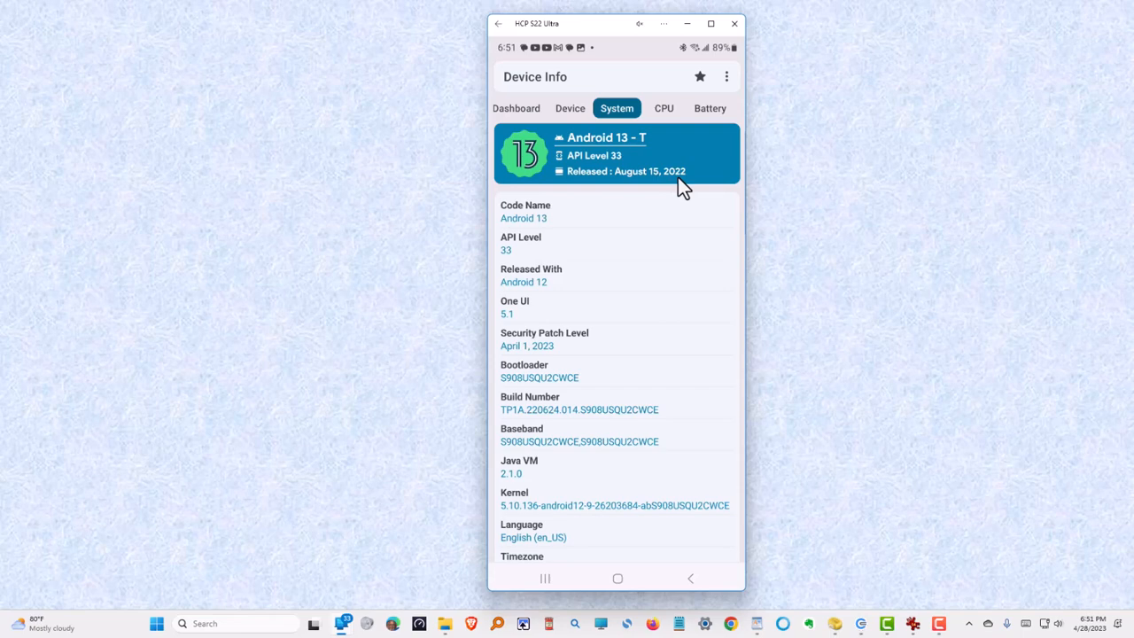
{"action": "mouse_move", "coordinate": [675, 214]}
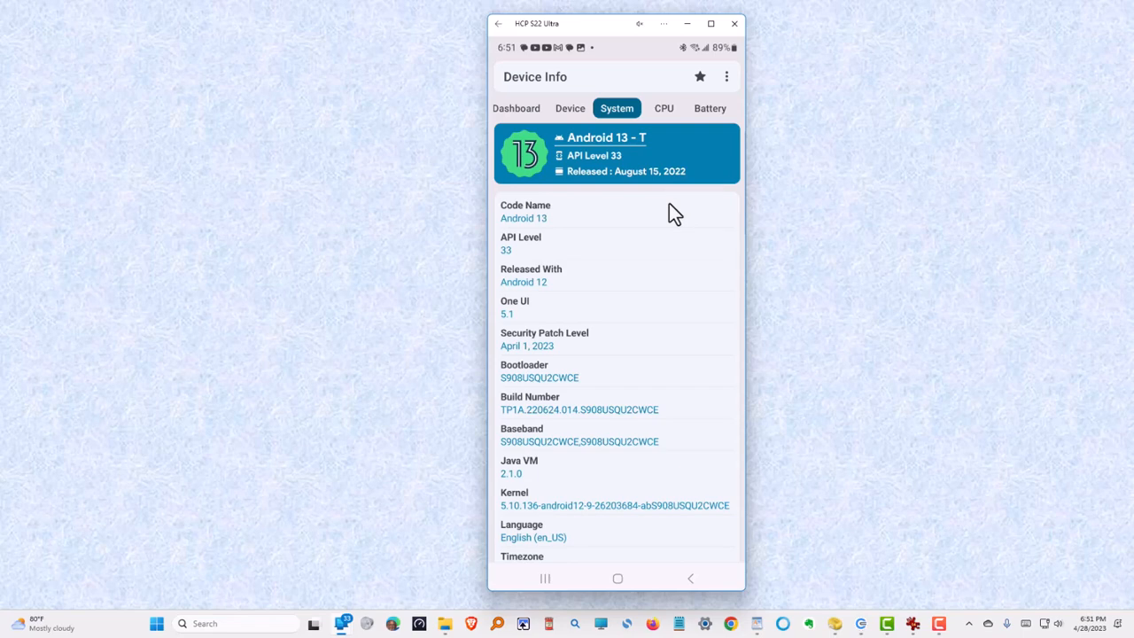
{"action": "mouse_move", "coordinate": [526, 321]}
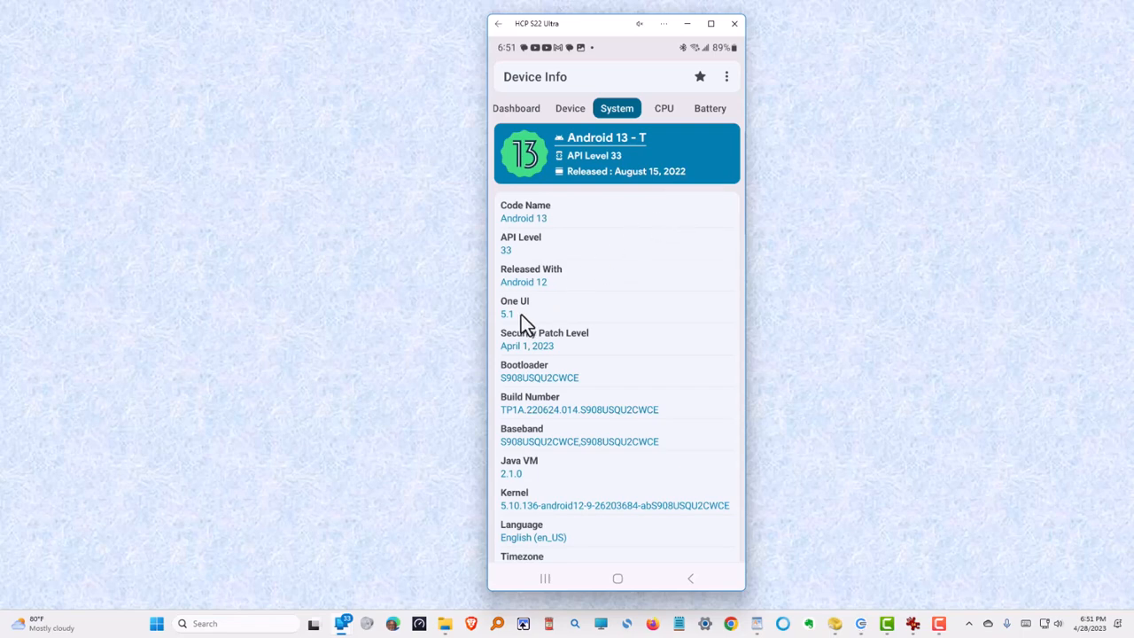
{"action": "mouse_move", "coordinate": [536, 330]}
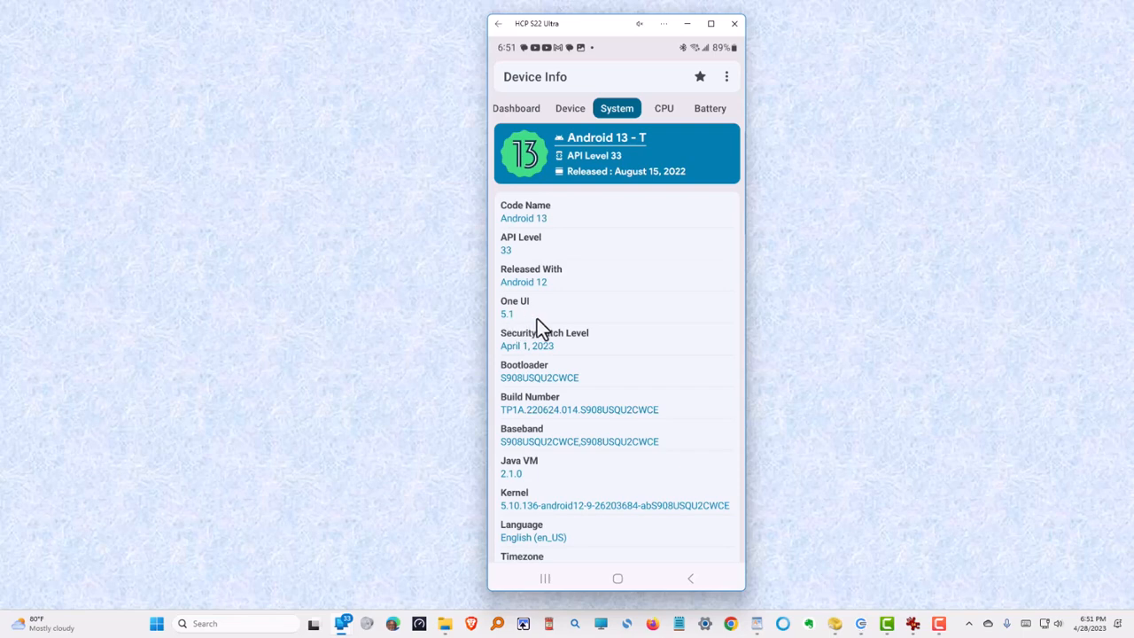
View the Connectivity page showing Wi-Fi 6/6E support, then return to the phone's home screen
{"action": "left_click", "coordinate": [617, 108]}
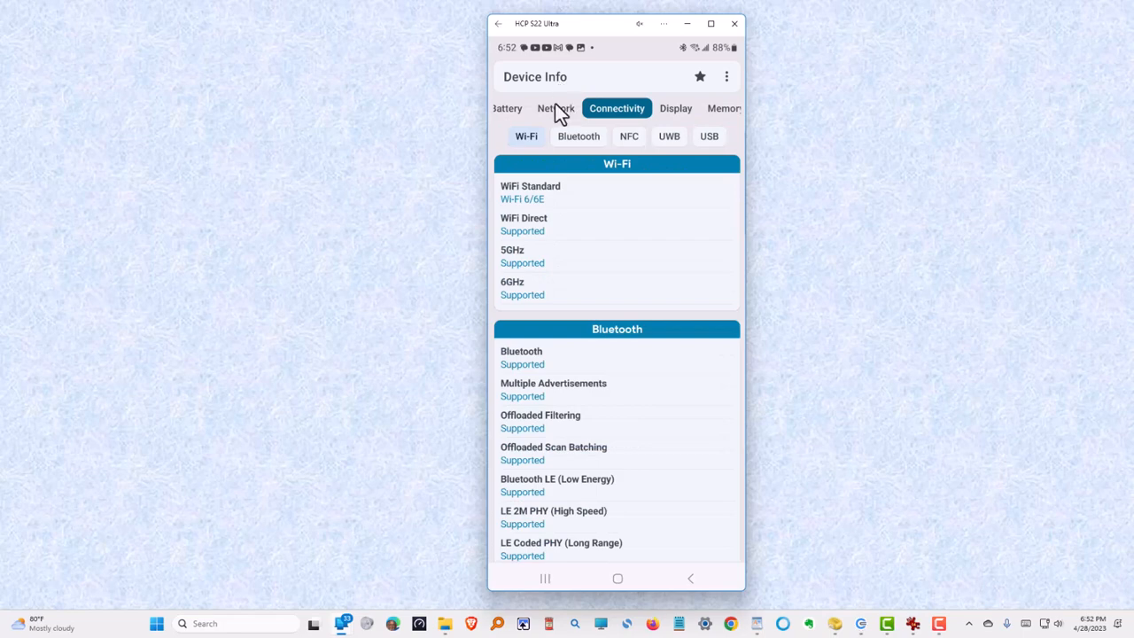
{"action": "mouse_move", "coordinate": [669, 88]}
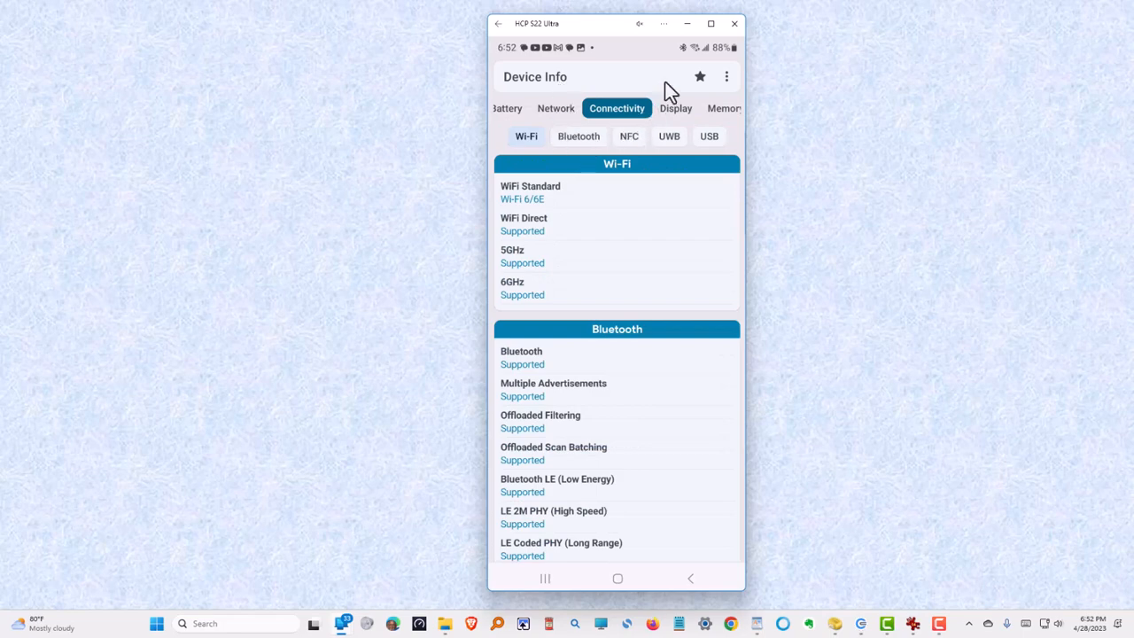
{"action": "mouse_move", "coordinate": [654, 206]}
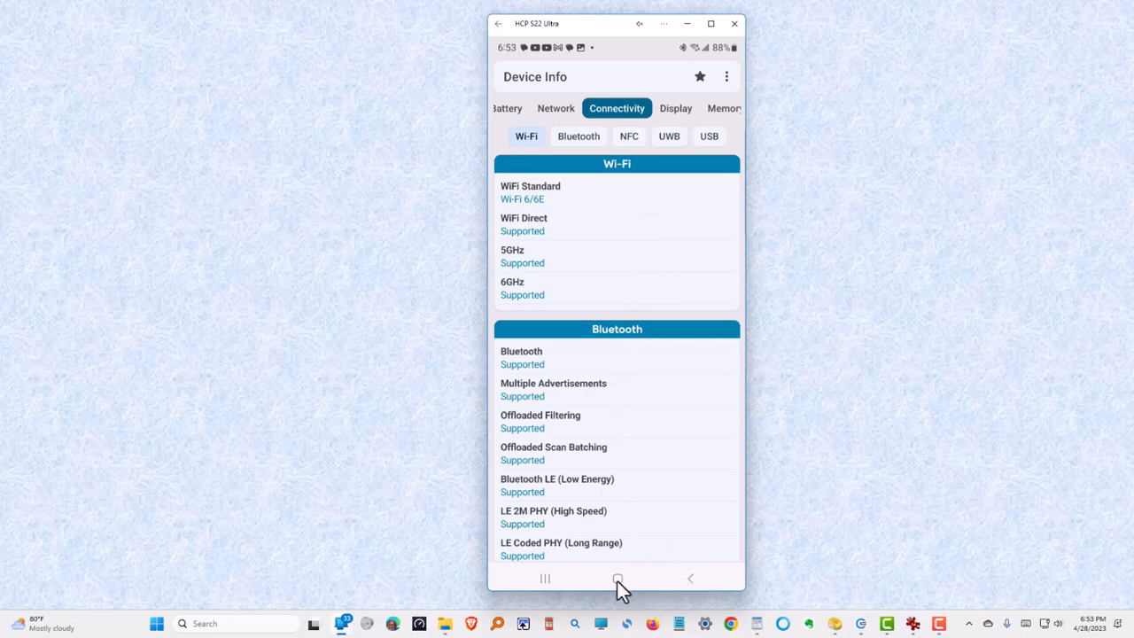
{"action": "left_click", "coordinate": [617, 579]}
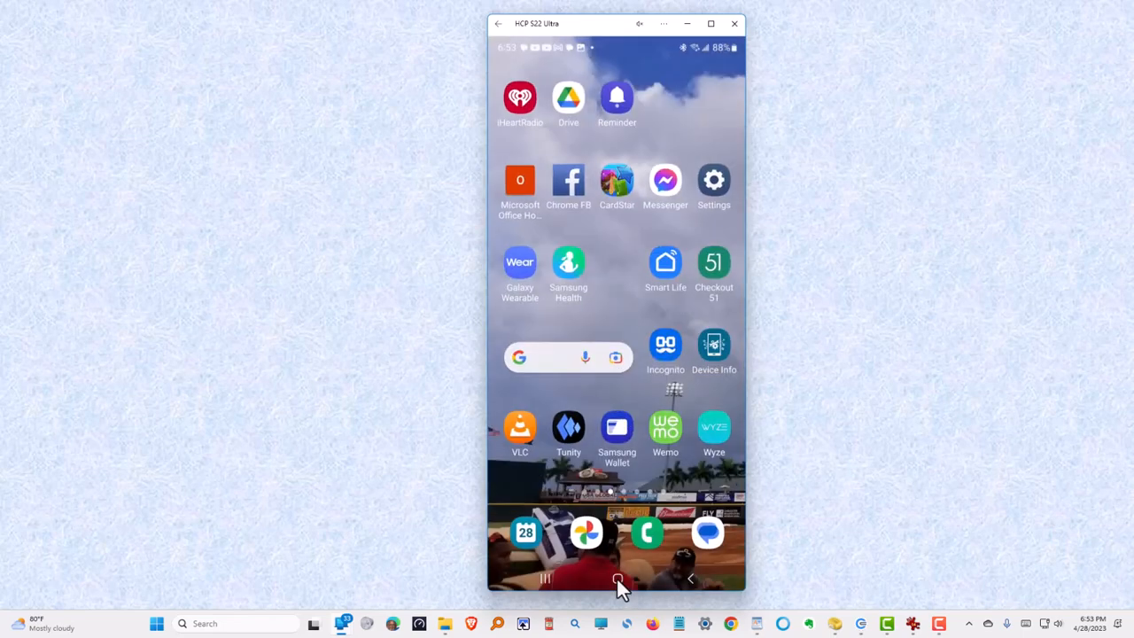